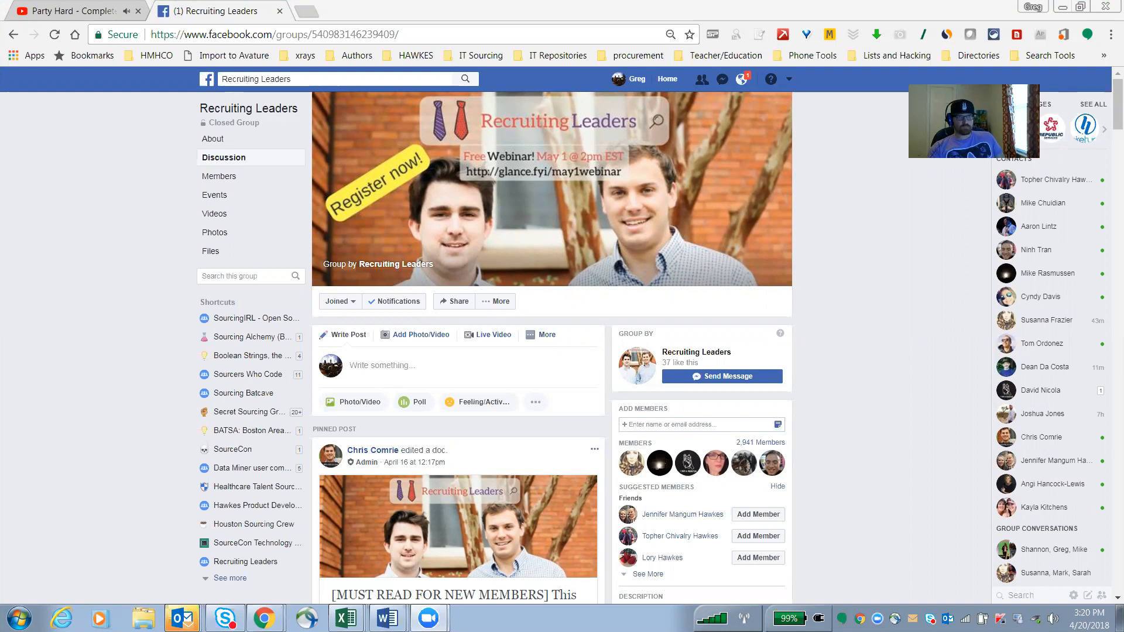
mouse_move(1005, 27)
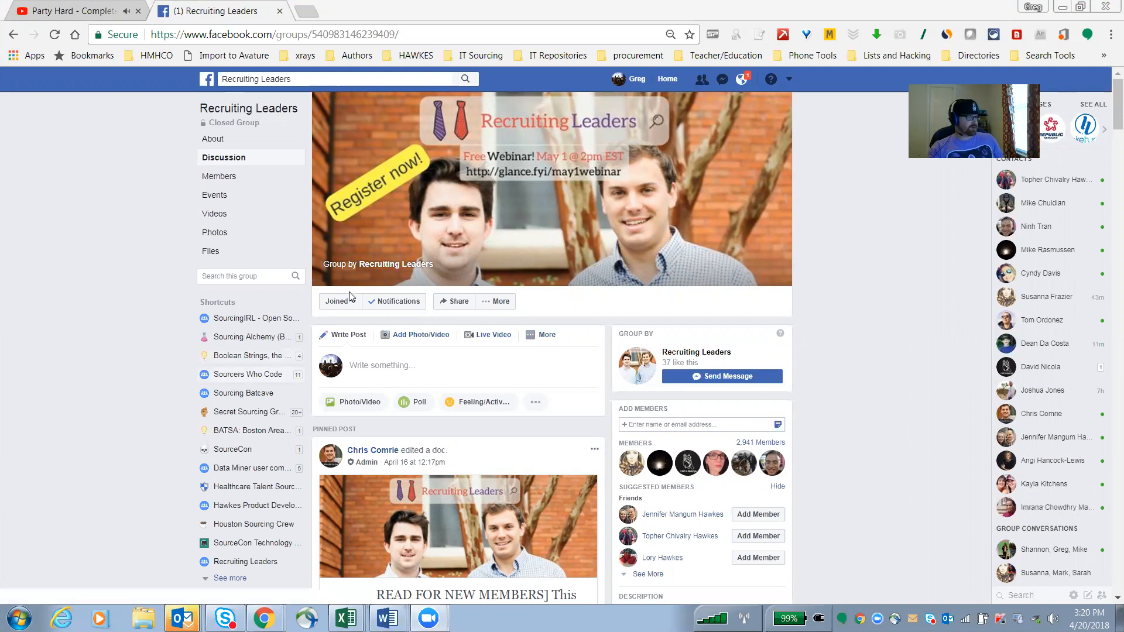
mouse_move(526, 241)
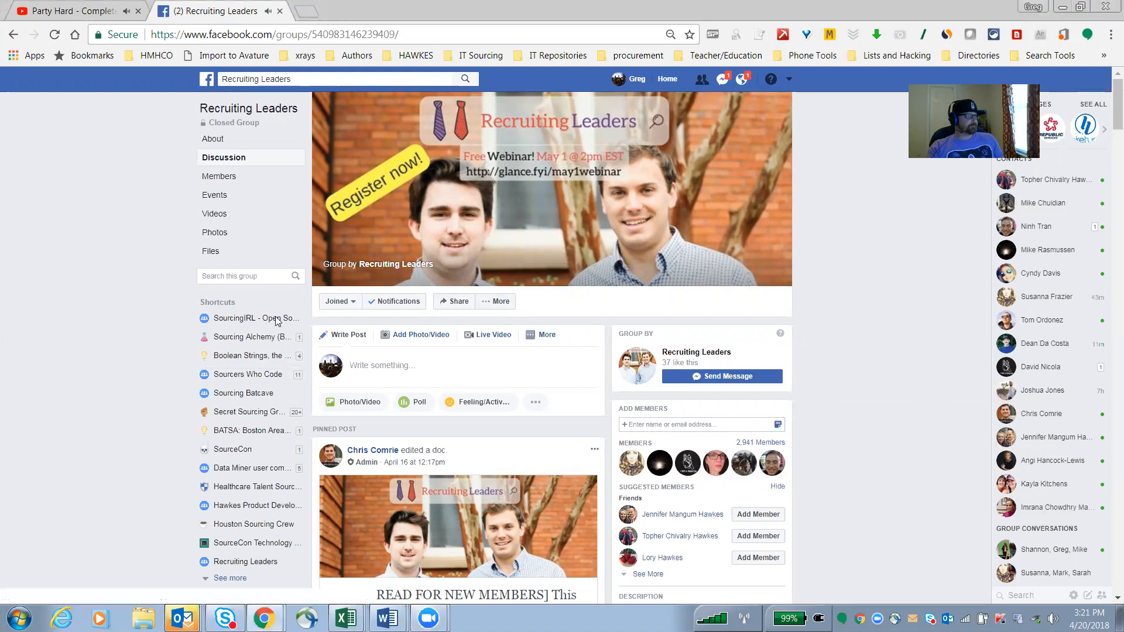
mouse_move(214, 194)
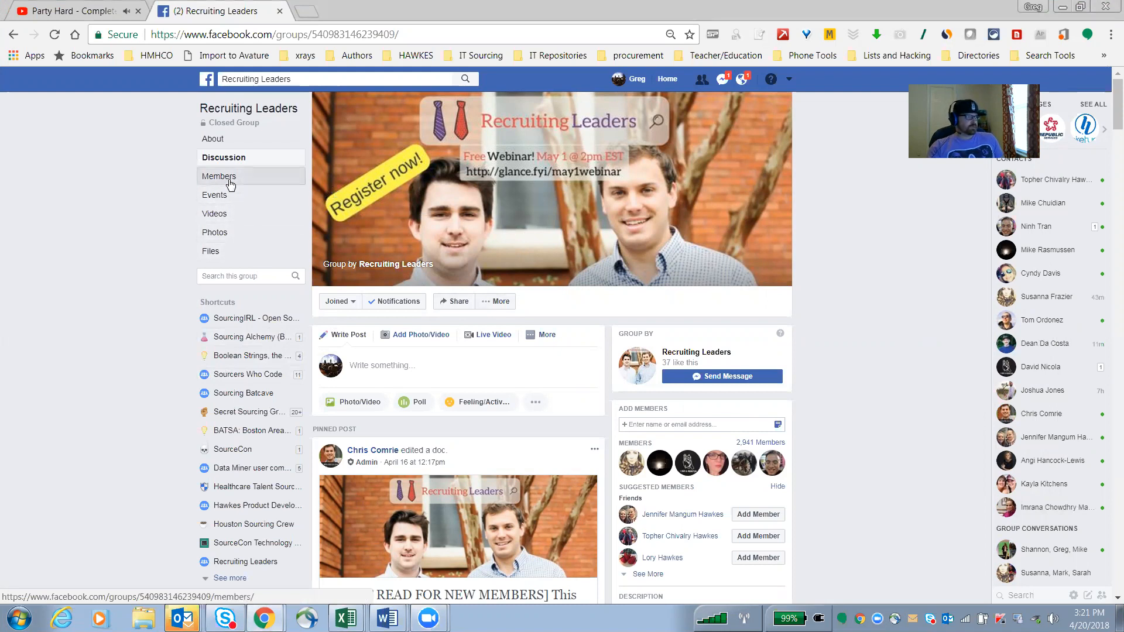
- Show the Recruiting Leaders group's member list and scroll to load more recently joined members
left_click(219, 176)
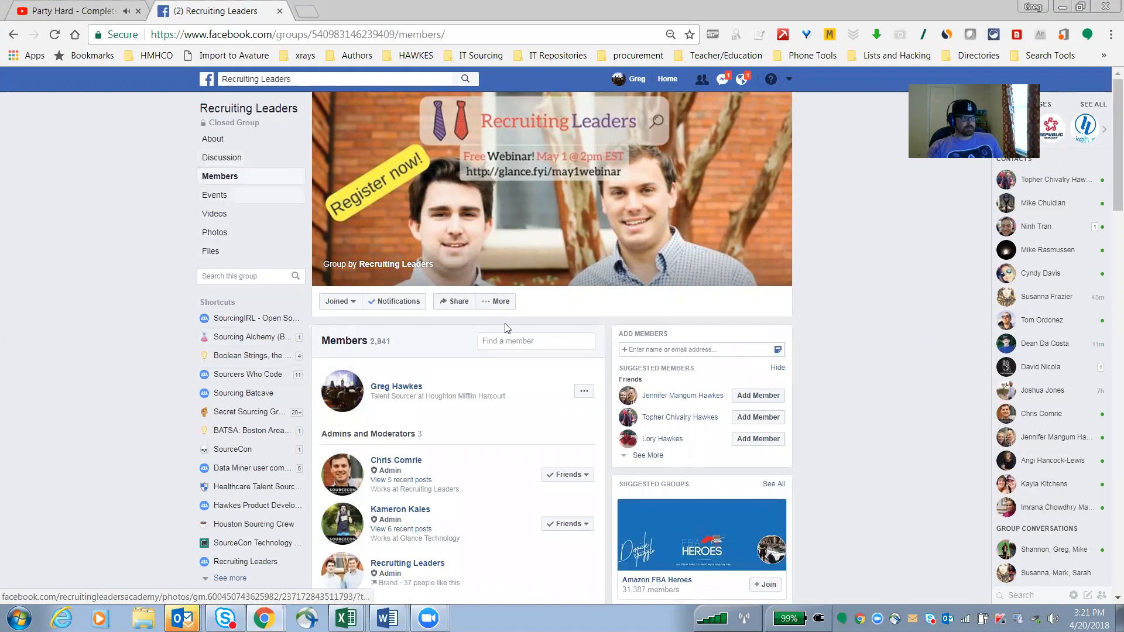
mouse_move(527, 367)
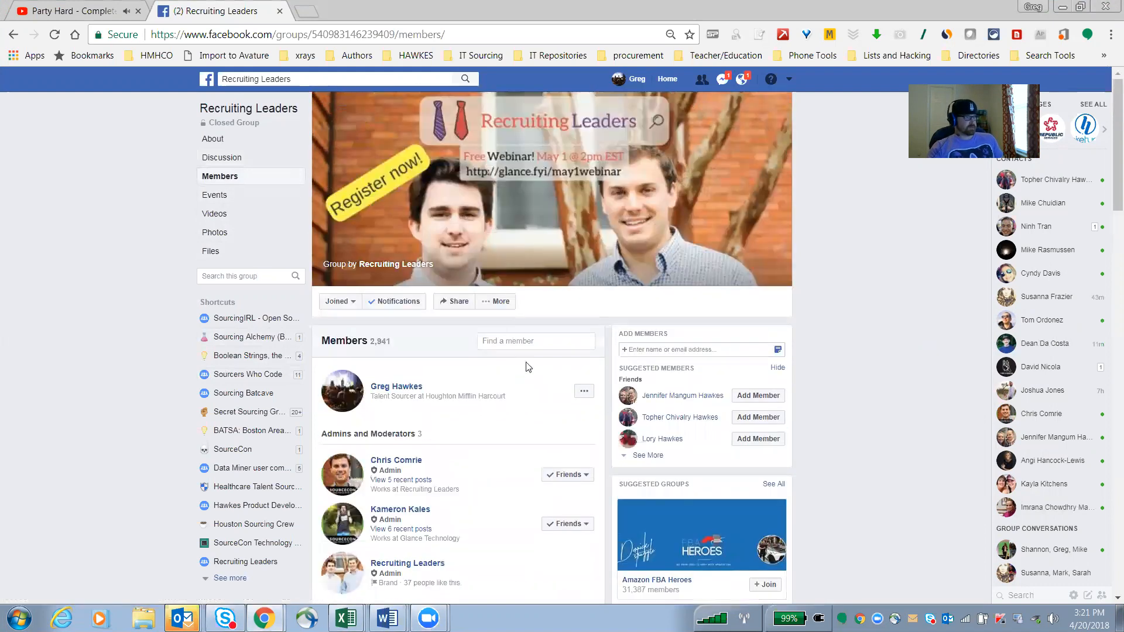
mouse_move(437, 420)
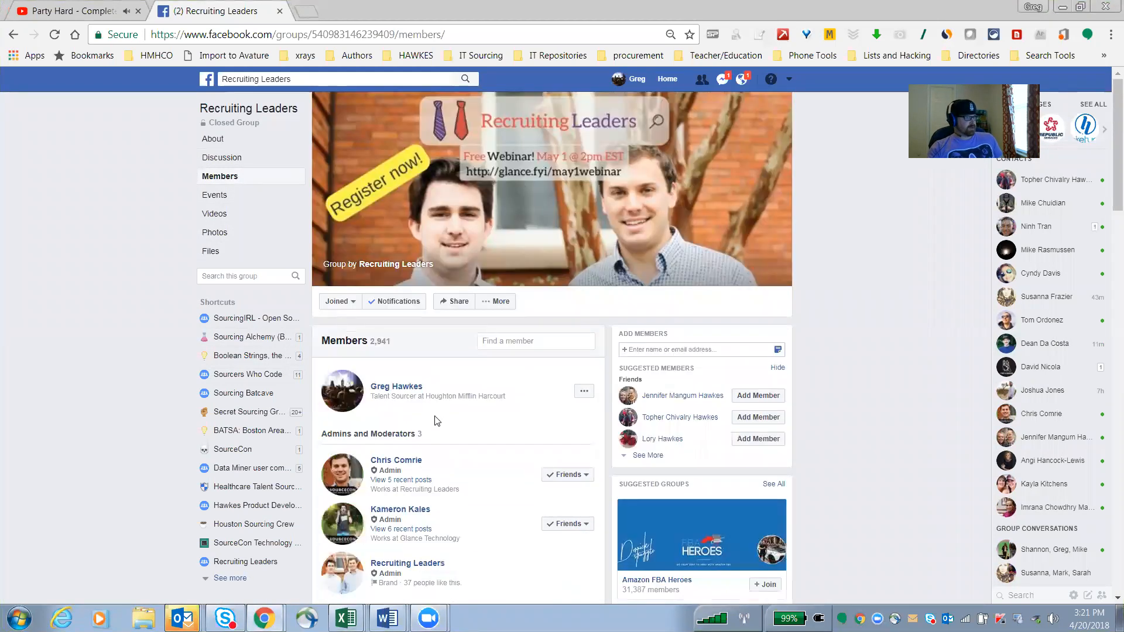
scroll("down", 3)
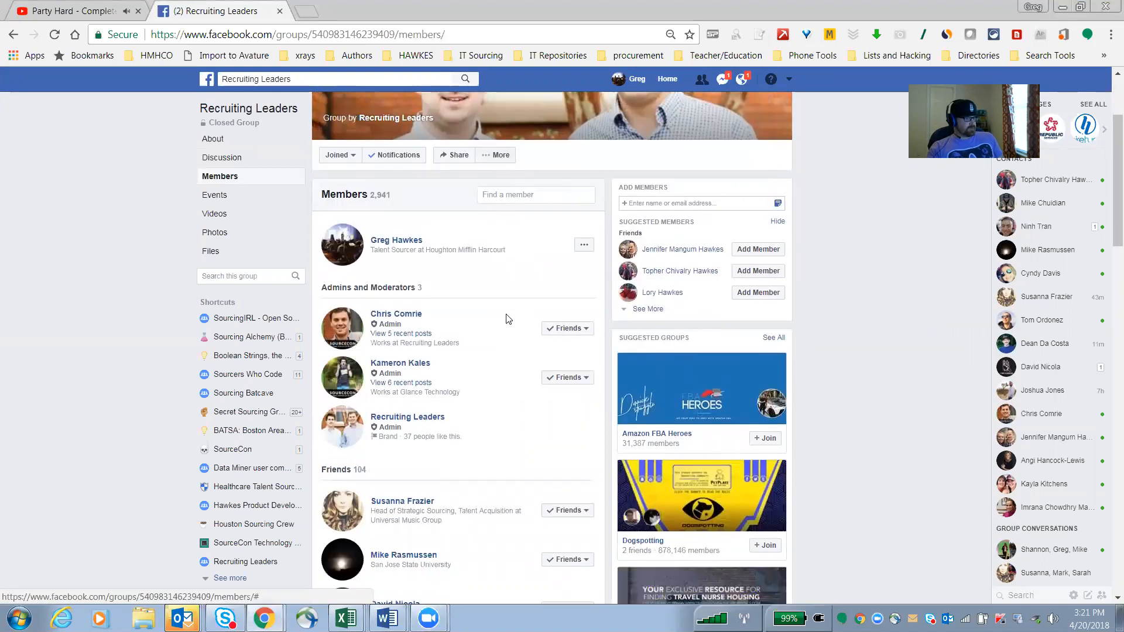
scroll("down", 3)
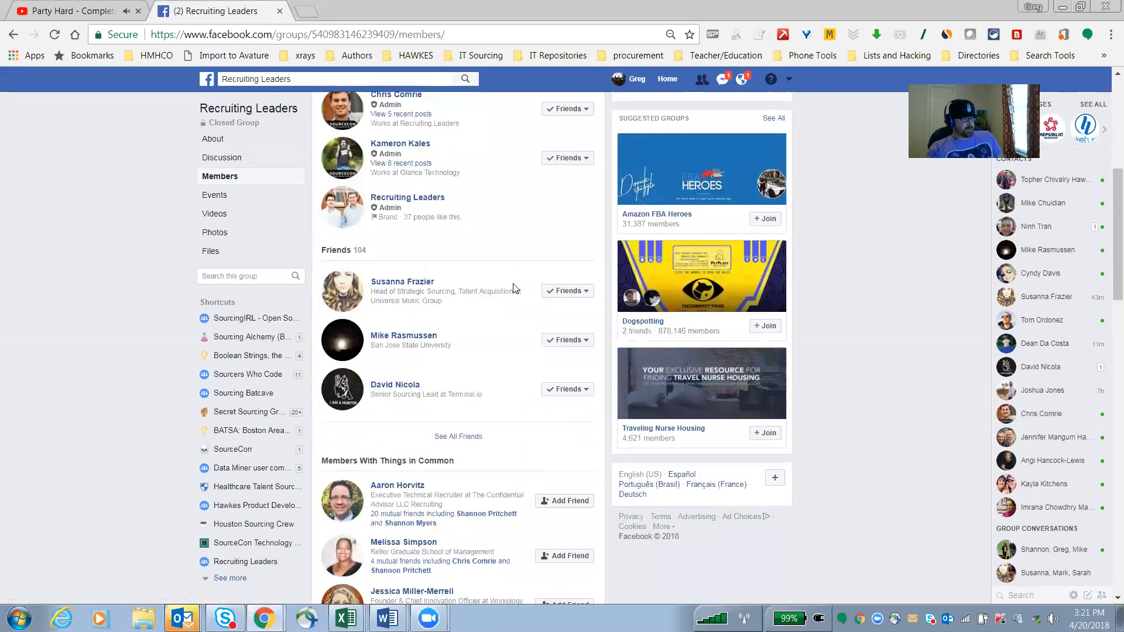
scroll("down", 3)
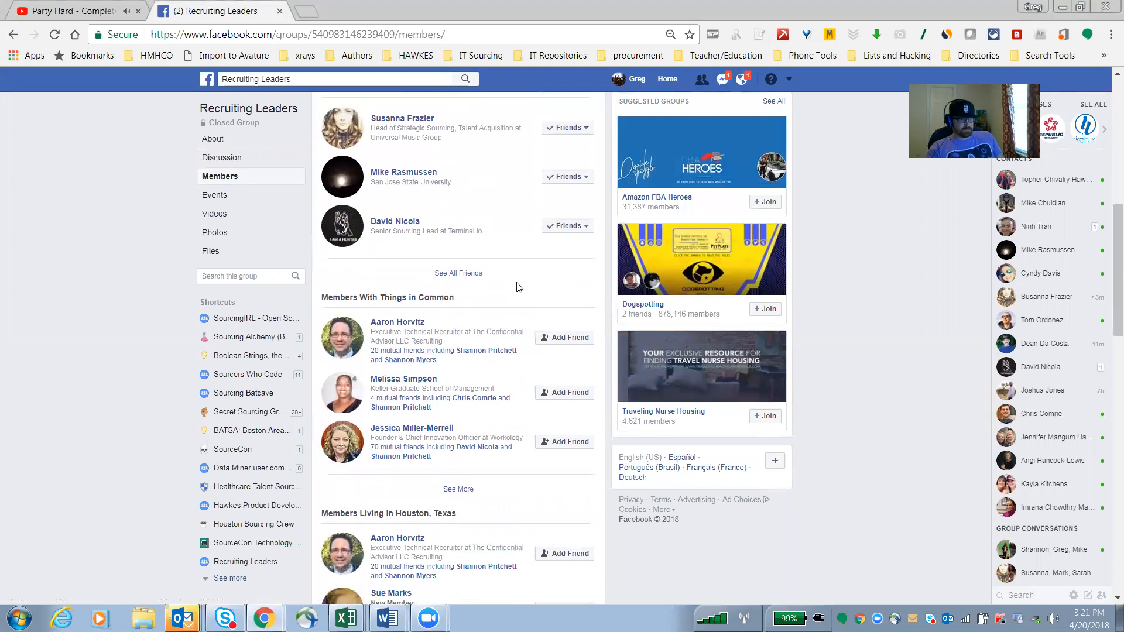
scroll("down", 3)
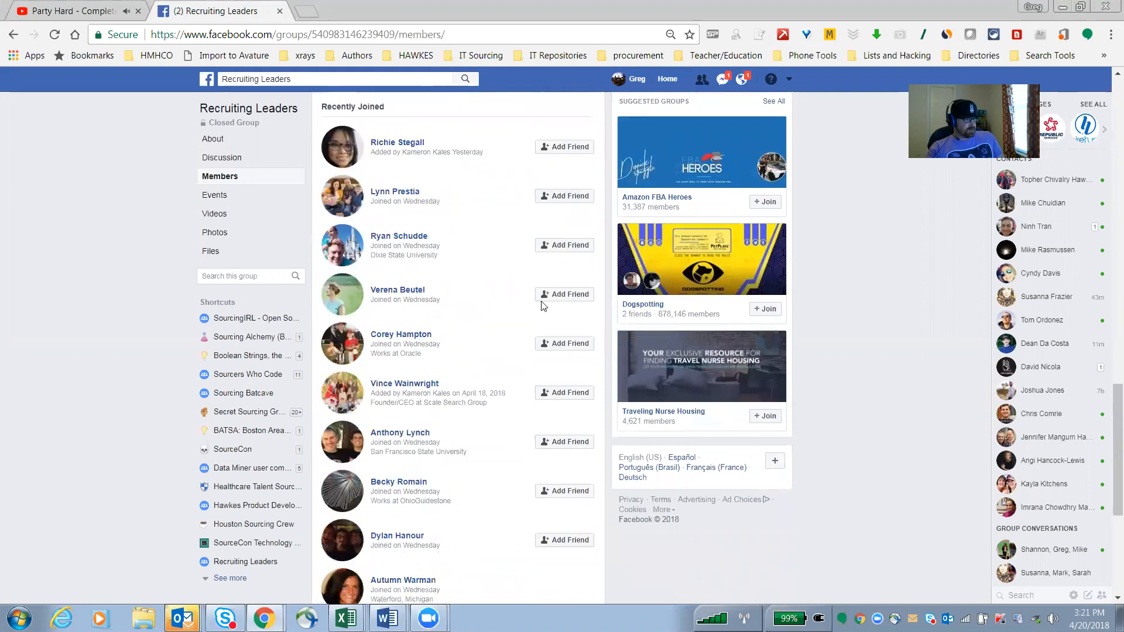
scroll("down", 3)
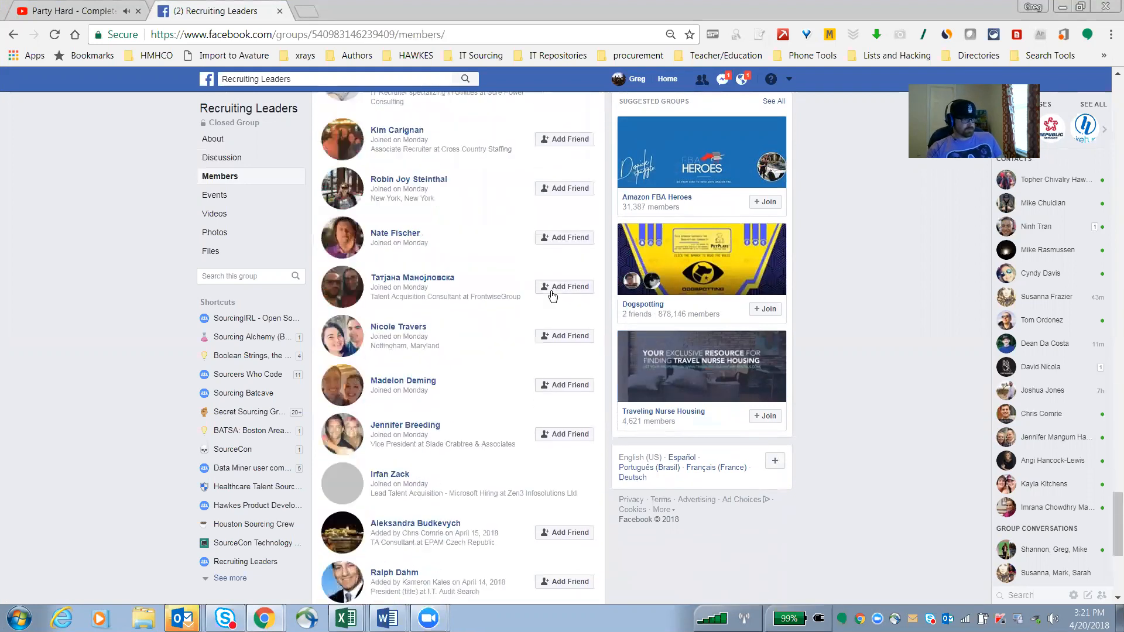
scroll("down", 3)
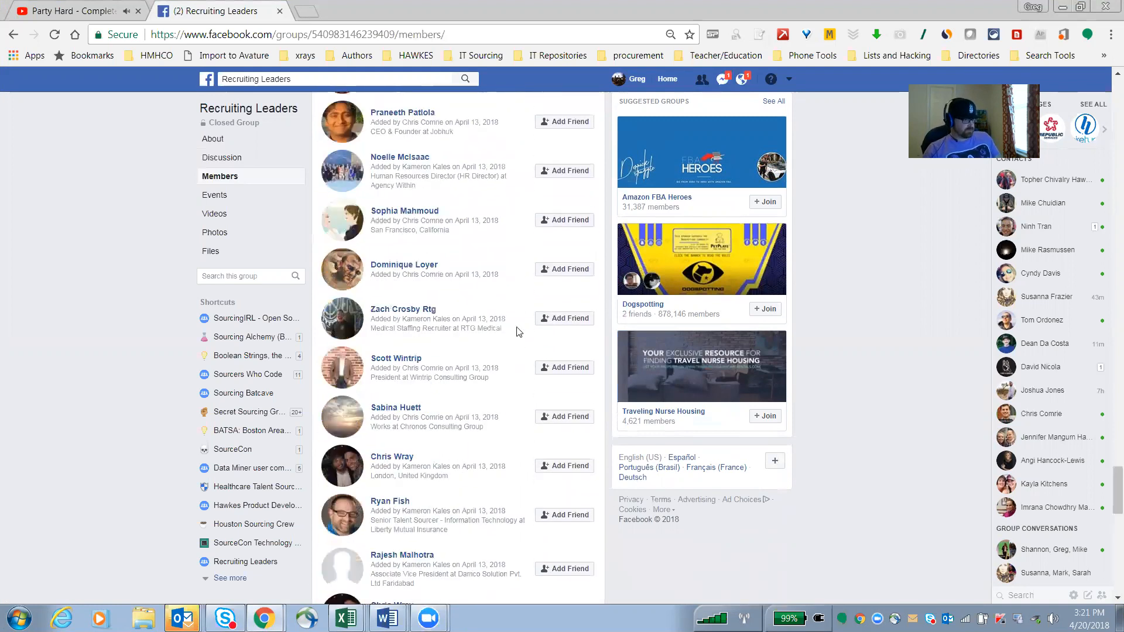
scroll("down", 3)
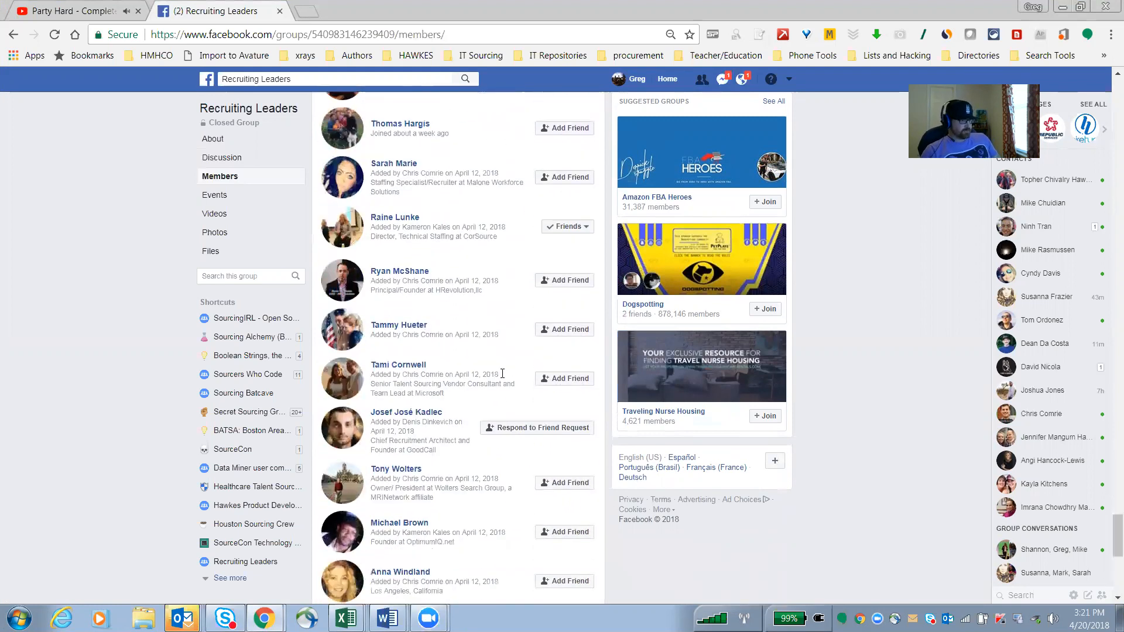
scroll("down", 3)
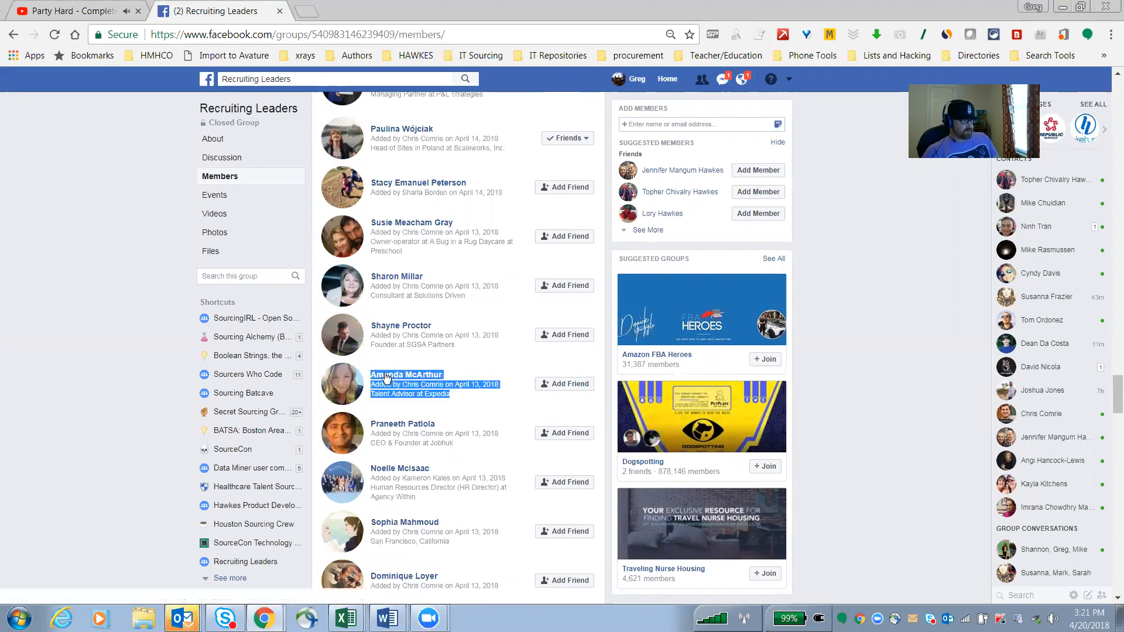
- Launch Data Miner on a member entry via the context menu and browse the saved recipes list
right_click(406, 375)
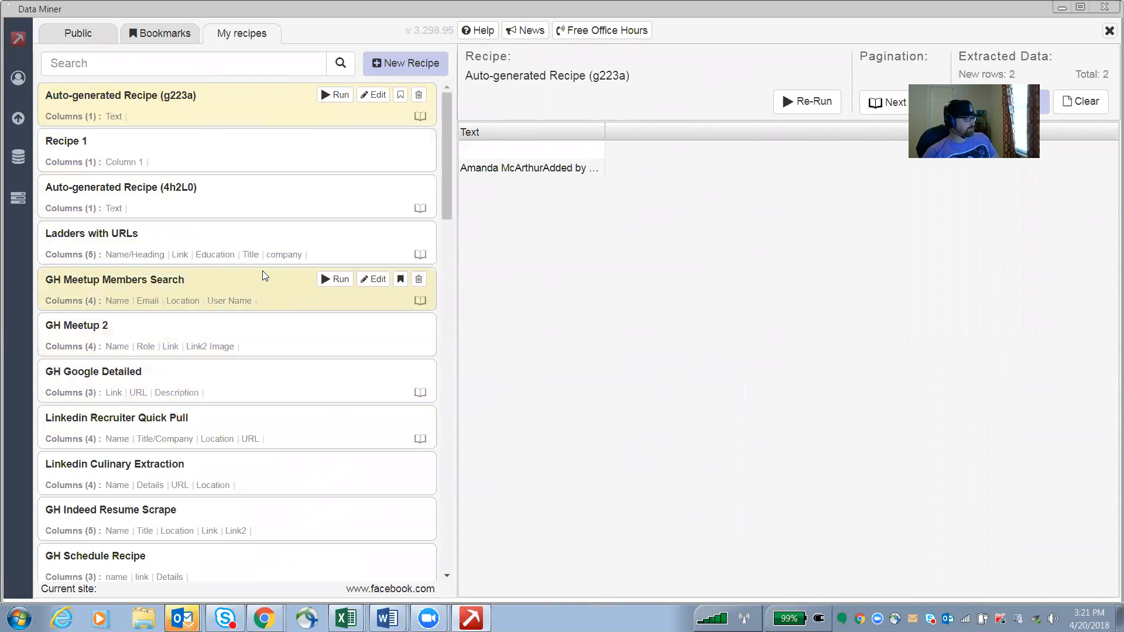
mouse_move(232, 110)
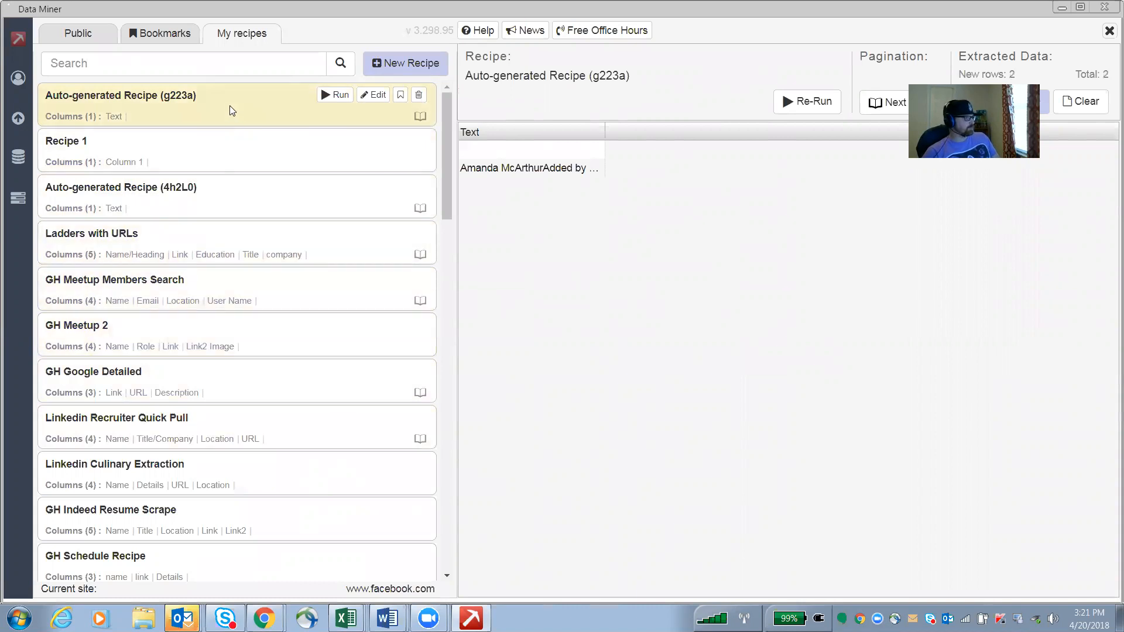
scroll("down", 3)
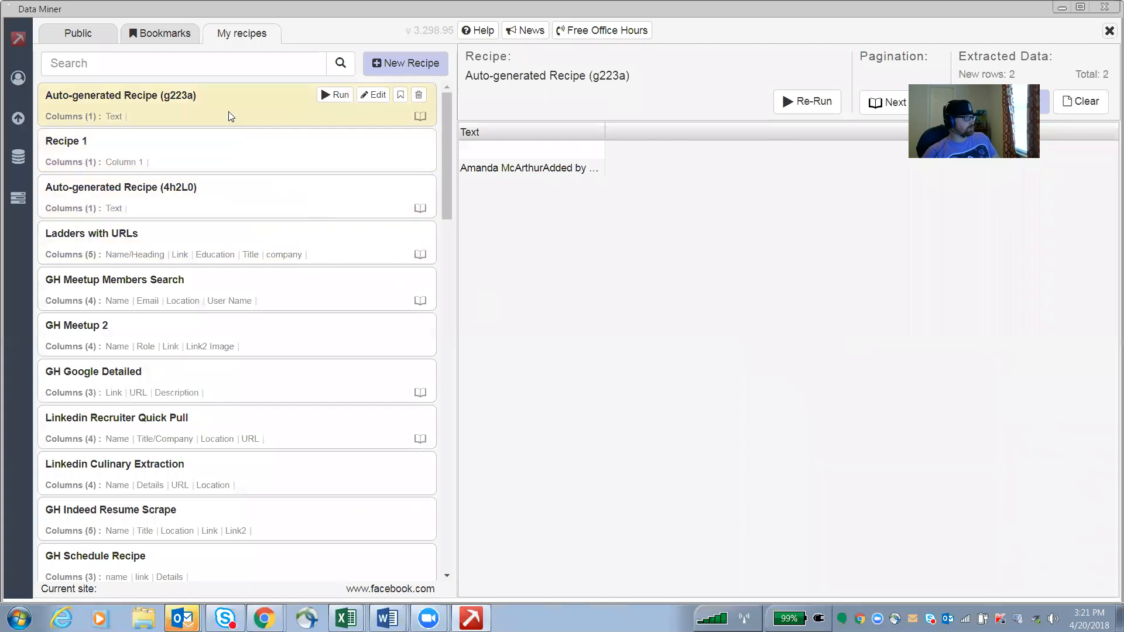
mouse_move(237, 291)
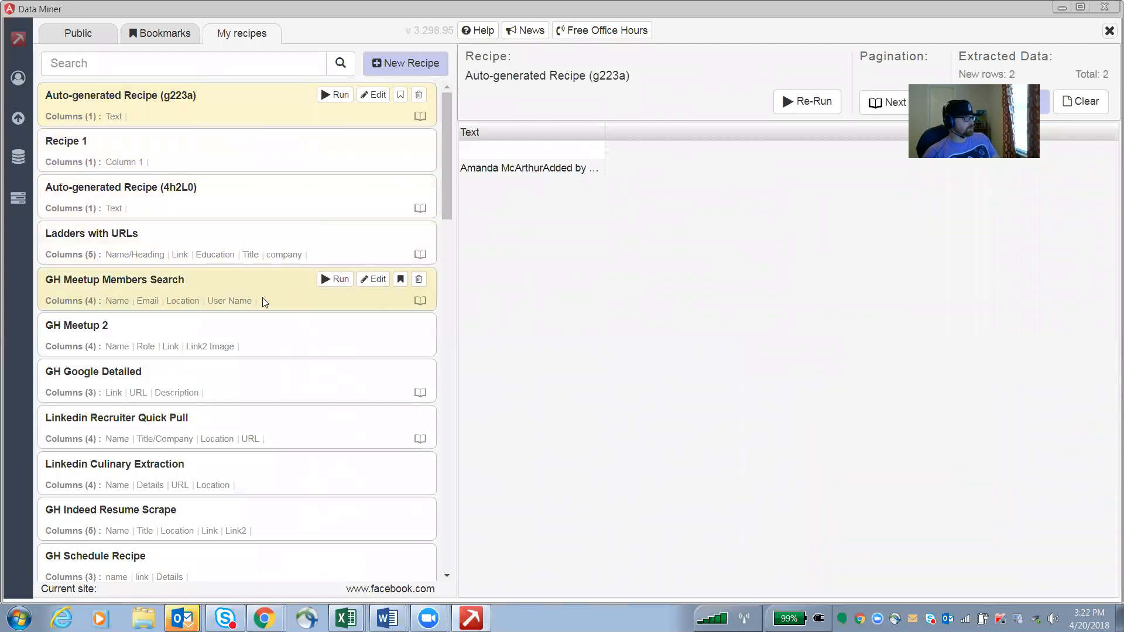
scroll("down", 3)
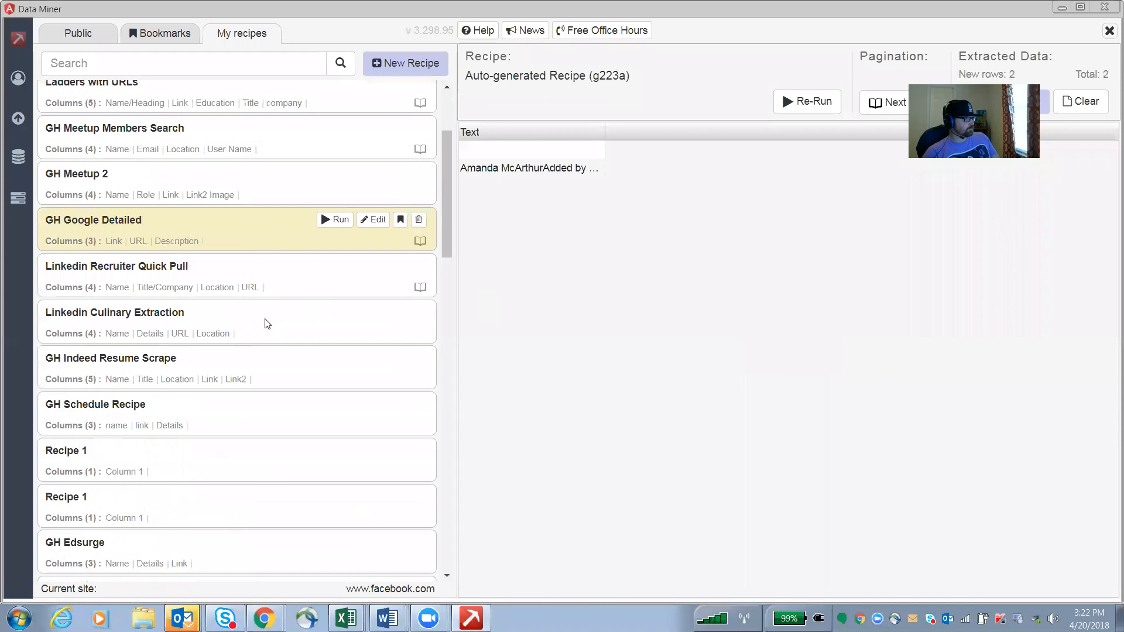
scroll("down", 3)
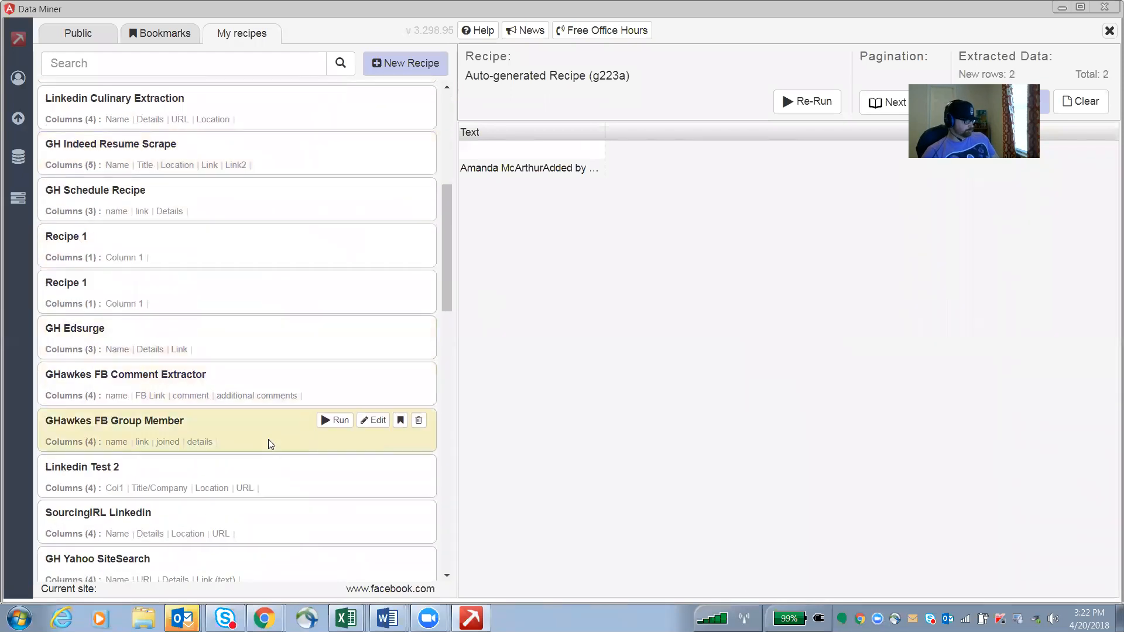
- Run the GHawkes FB Group Member recipe and review its 134 extracted member rows
left_click(333, 421)
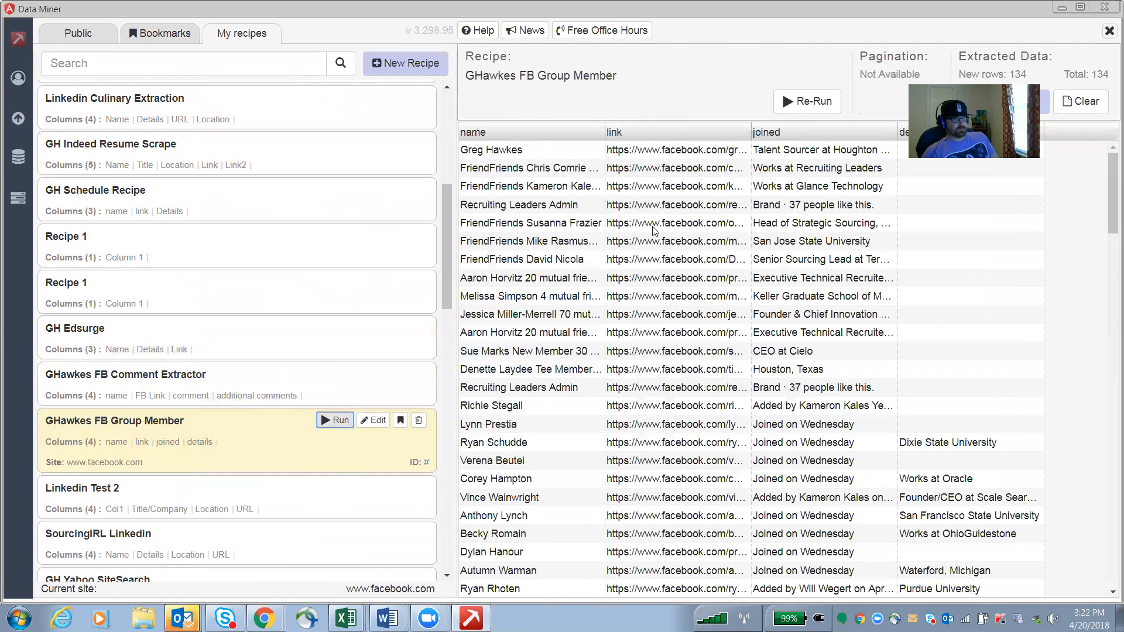
mouse_move(930, 238)
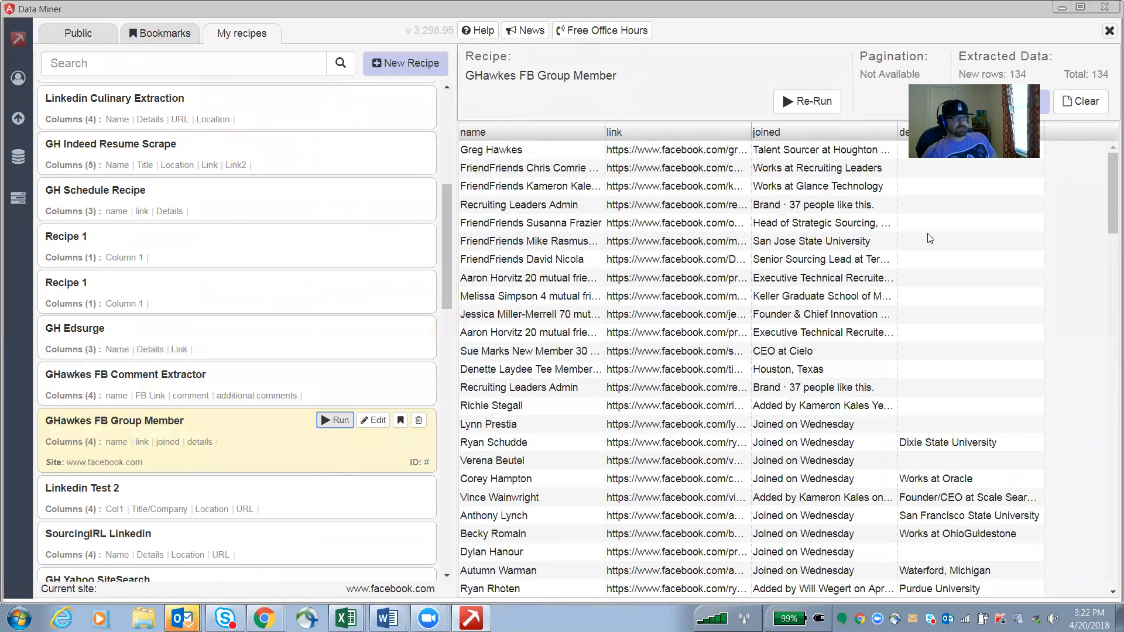
scroll("down", 3)
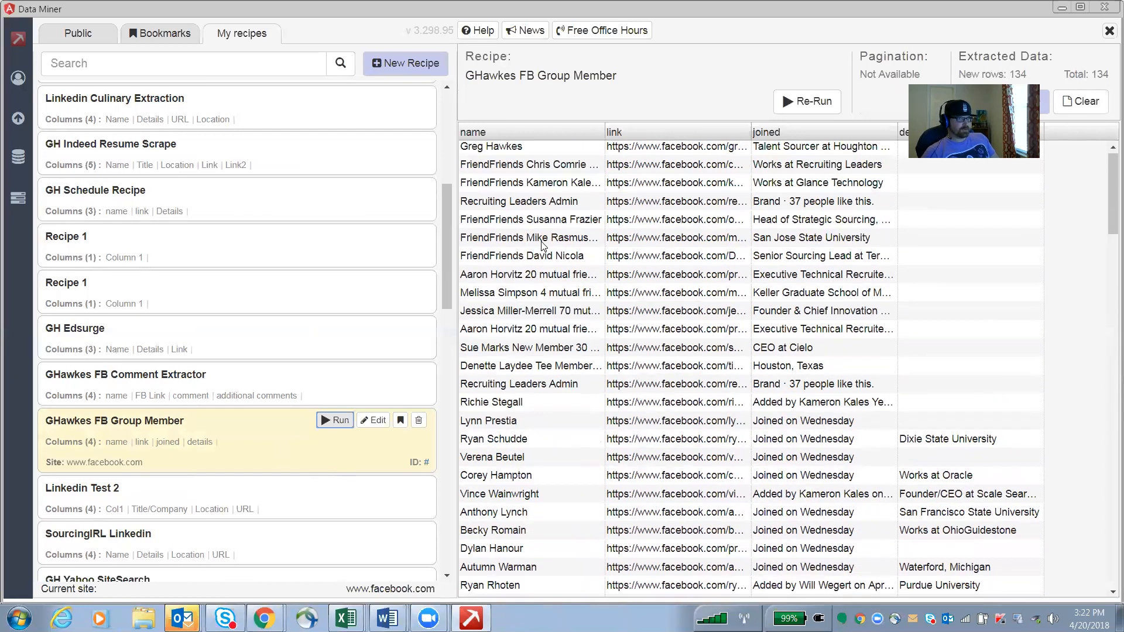
scroll("down", 3)
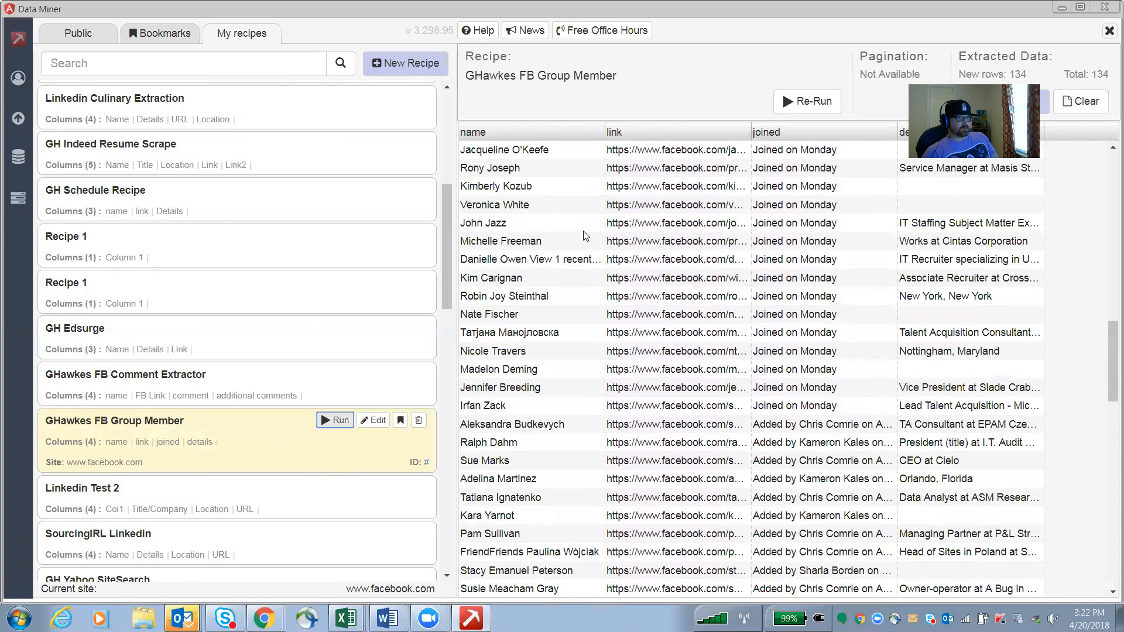
scroll("down", 3)
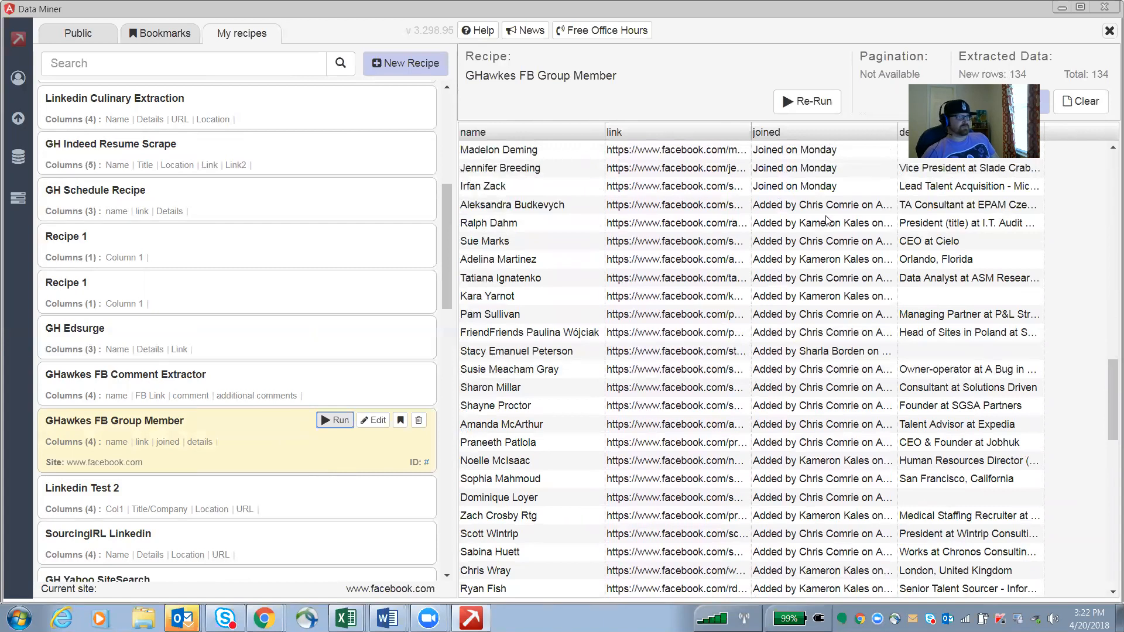
mouse_move(727, 159)
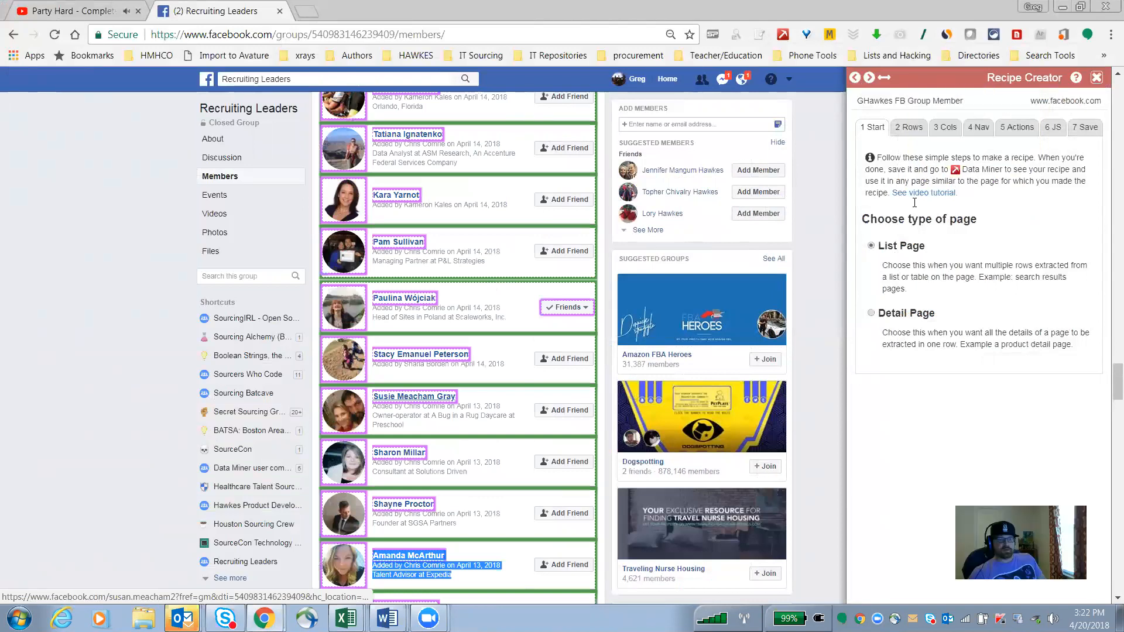
- Review the recipe's 134-row selector, then its name, link, joined and details column definitions
left_click(909, 127)
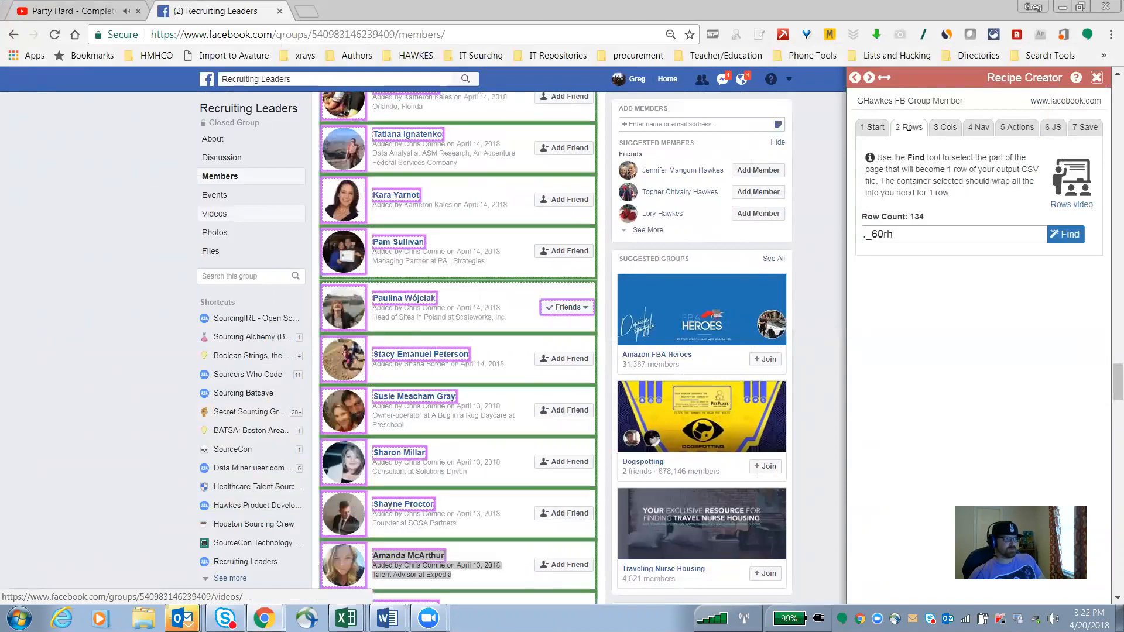
scroll("down", 3)
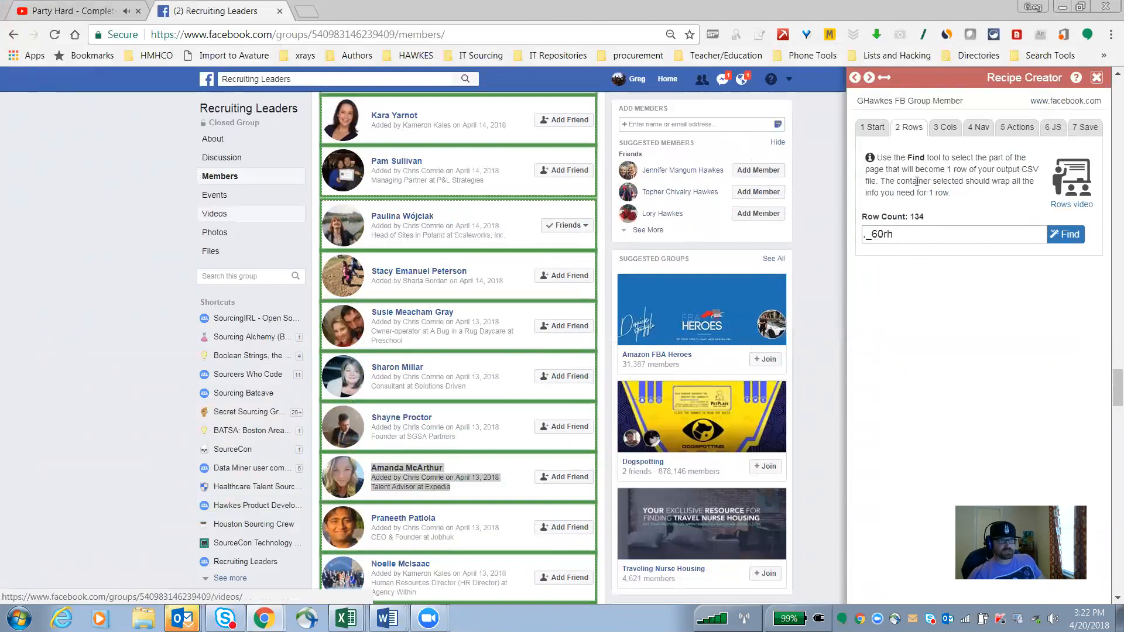
left_click(945, 127)
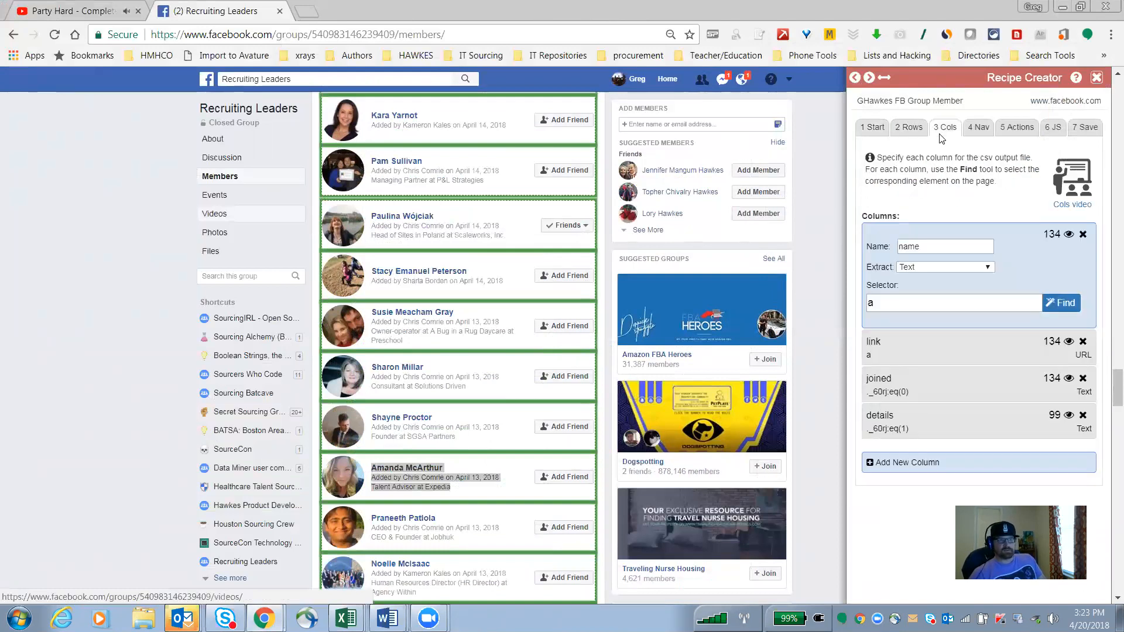
- Check the details column's highlighted matches against the member entries on the page
scroll("down", 3)
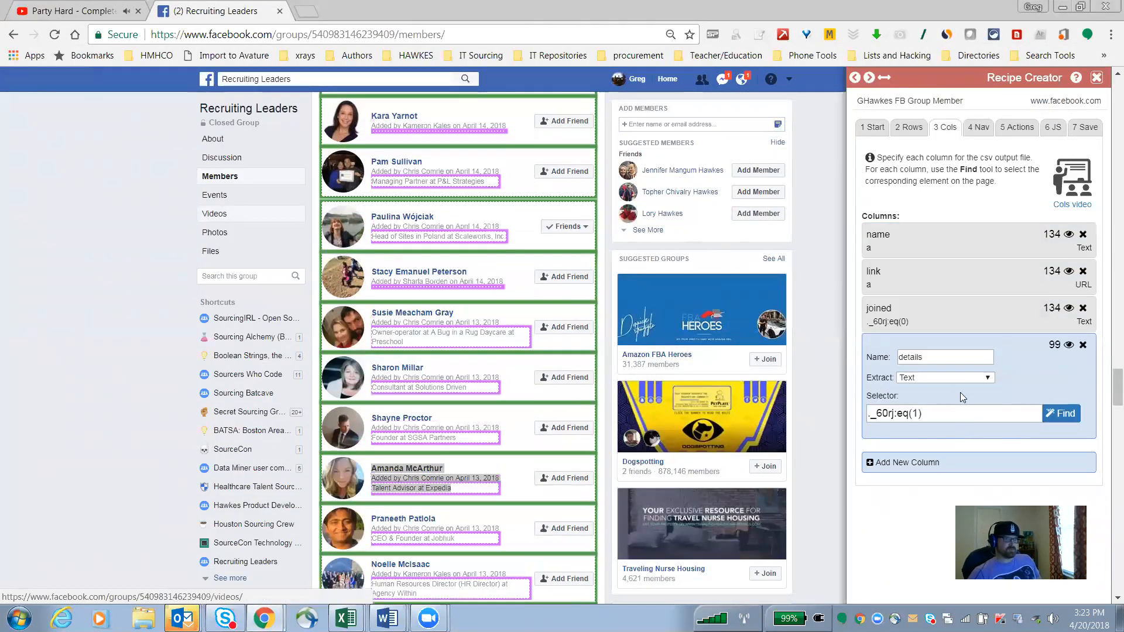
mouse_move(1016, 382)
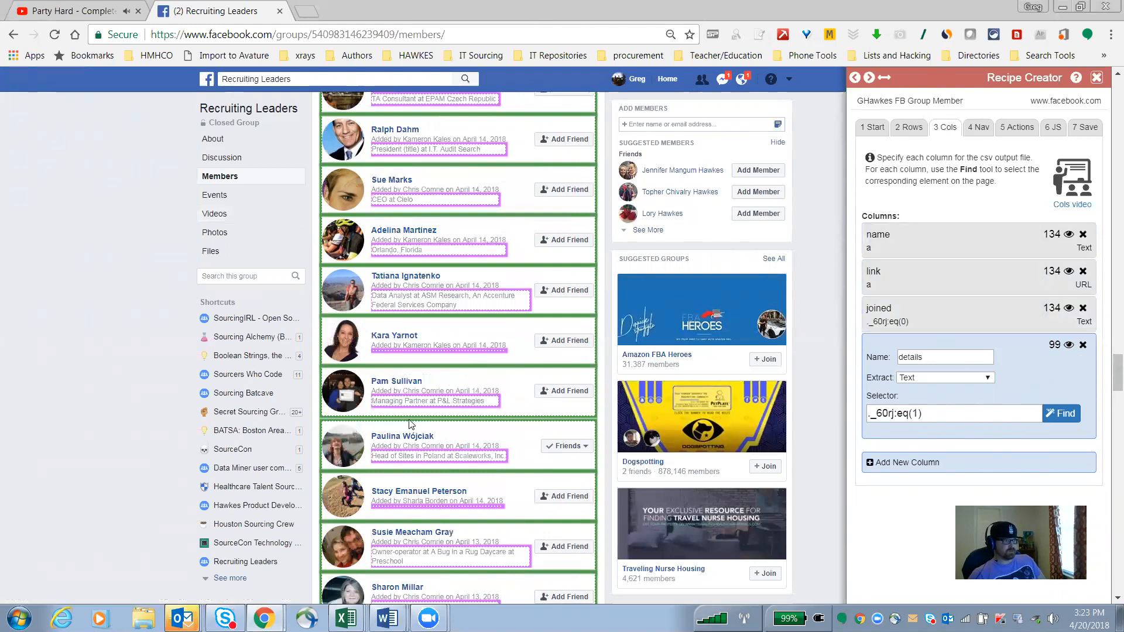
scroll("down", 3)
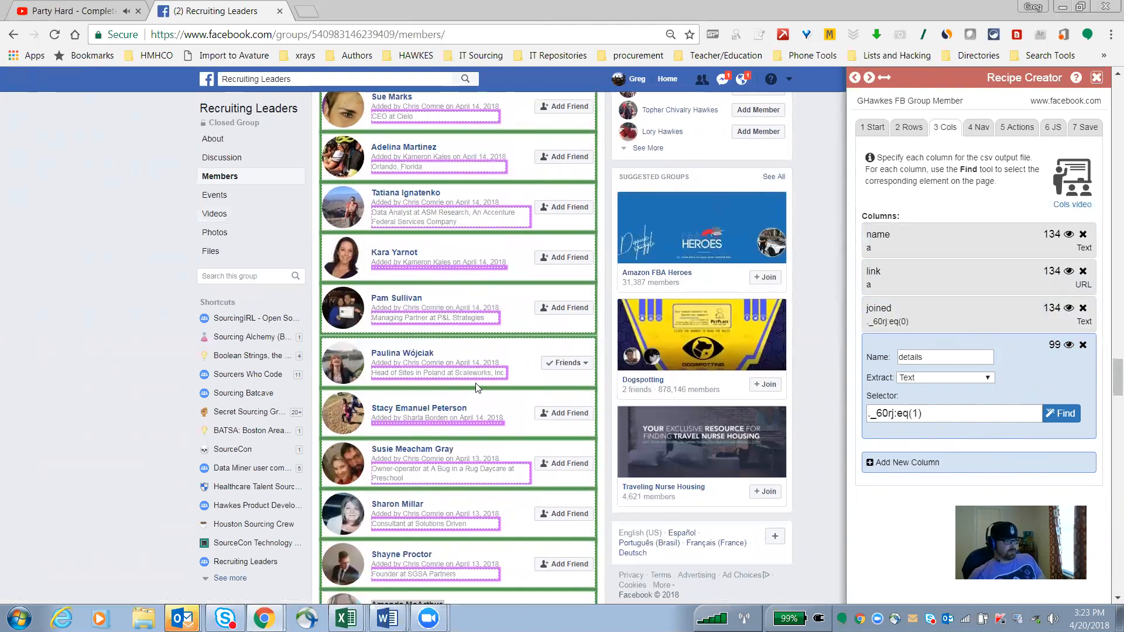
scroll("down", 3)
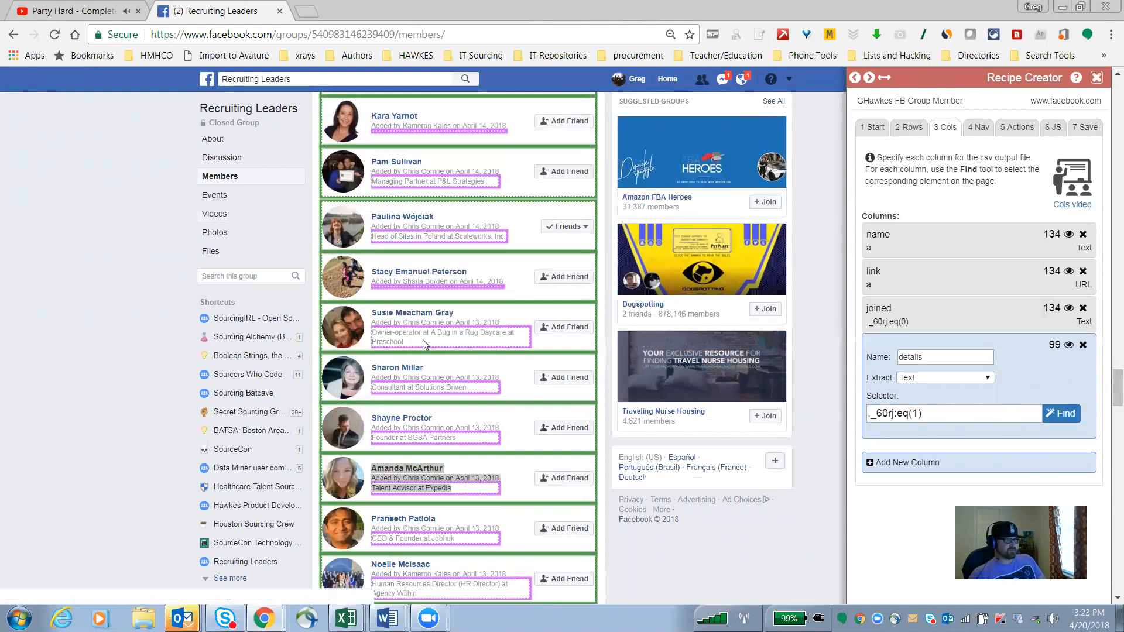
scroll("down", 3)
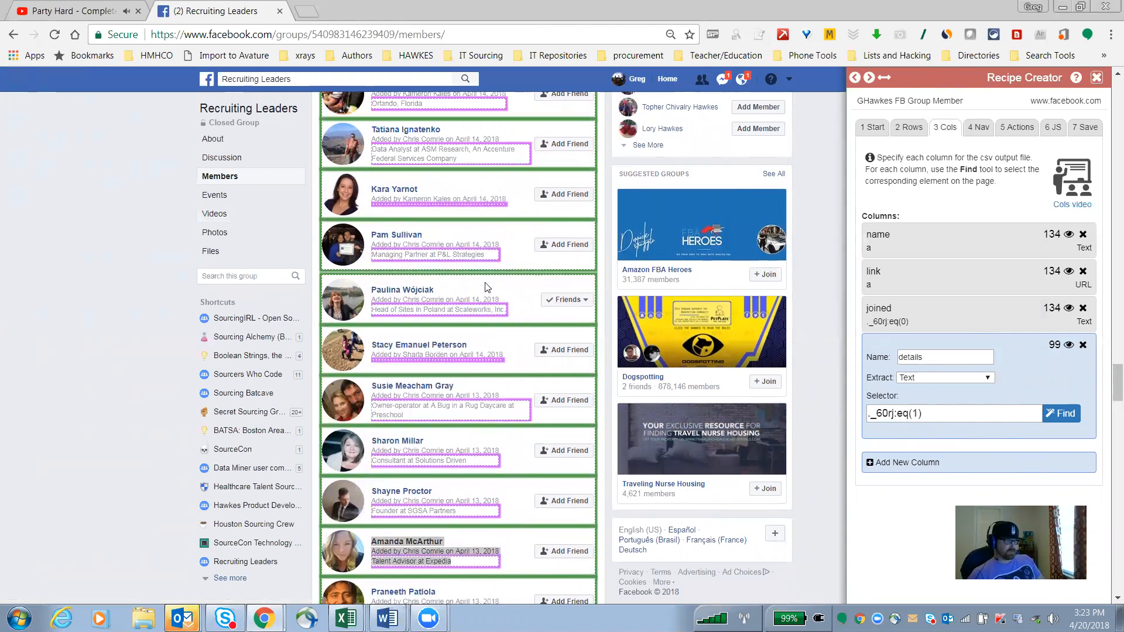
scroll("down", 3)
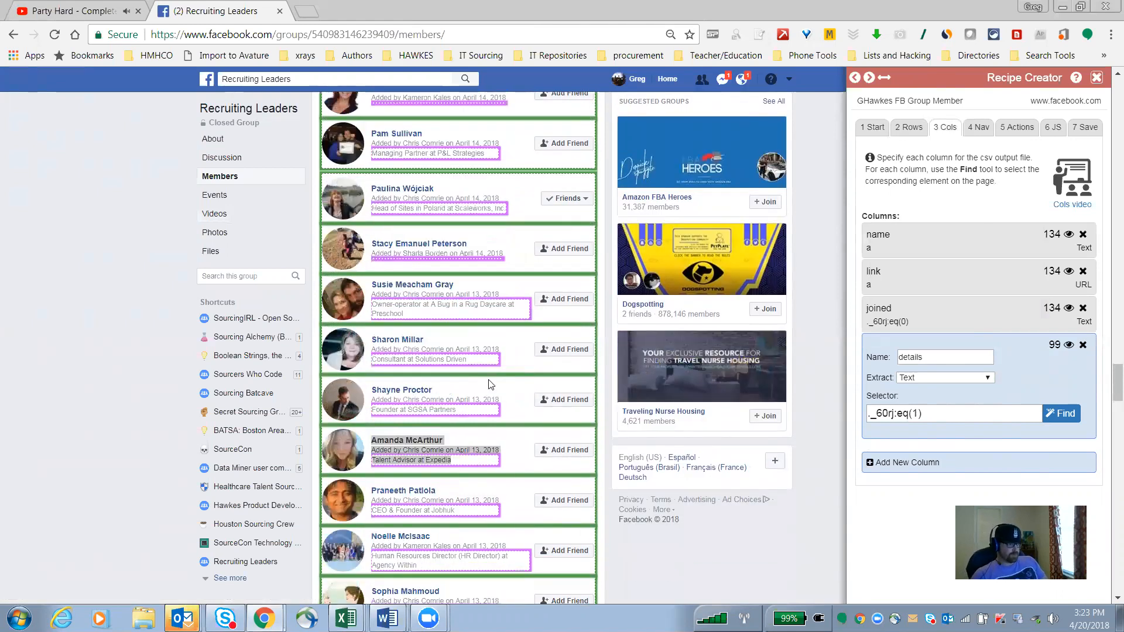
scroll("down", 3)
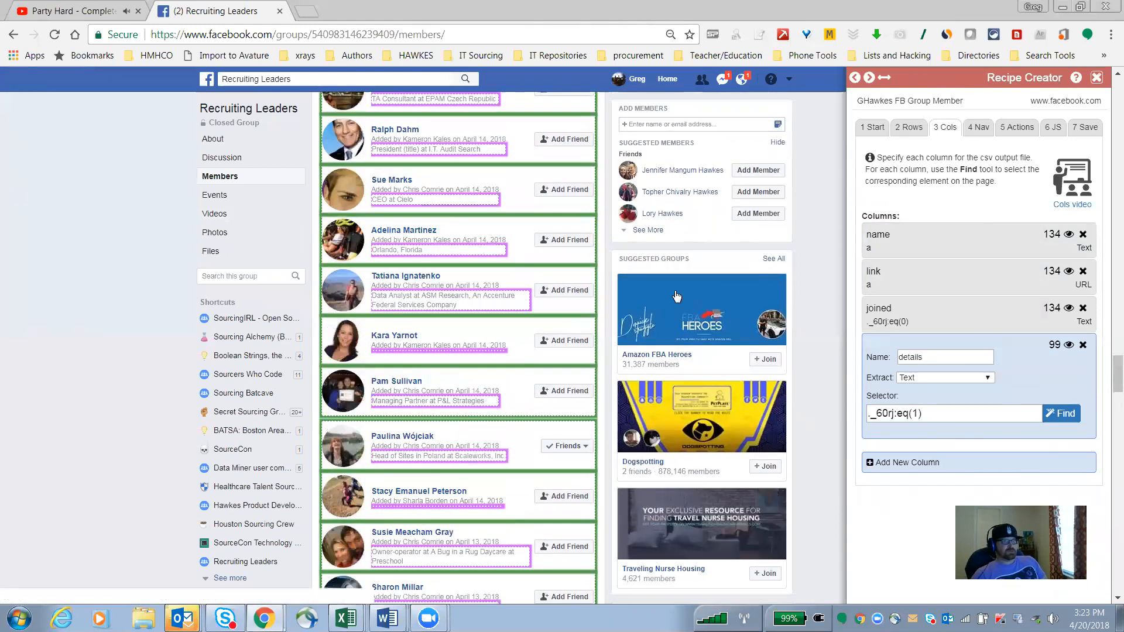
- Keep the recipe named GHawkes FB Group Member and run it to scrape 134 member rows
left_click(1084, 127)
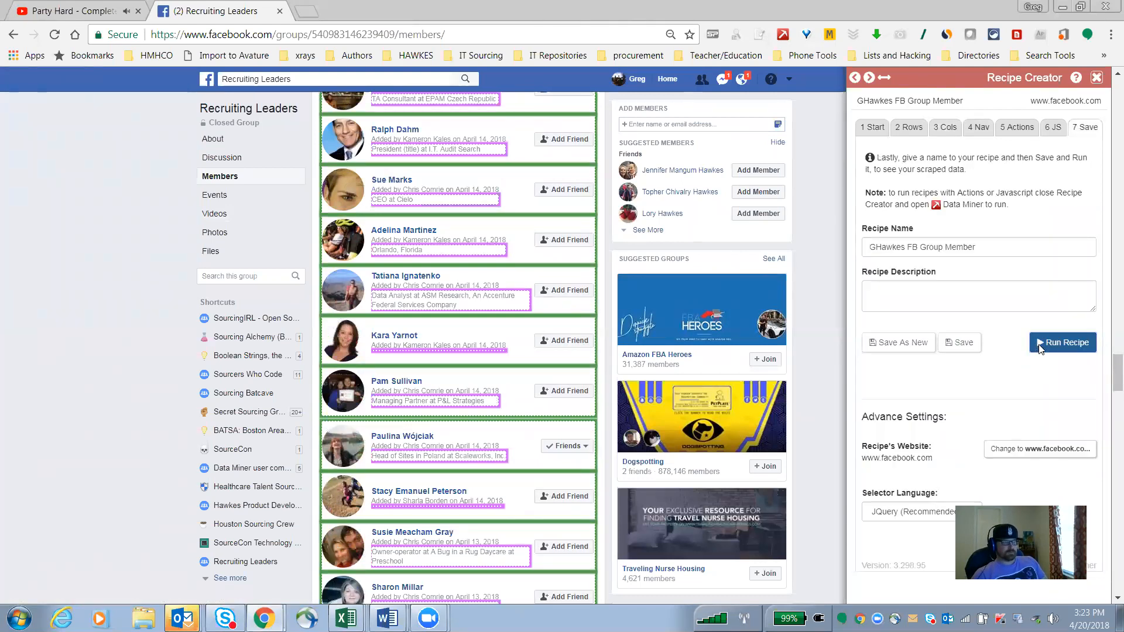
left_click(1062, 341)
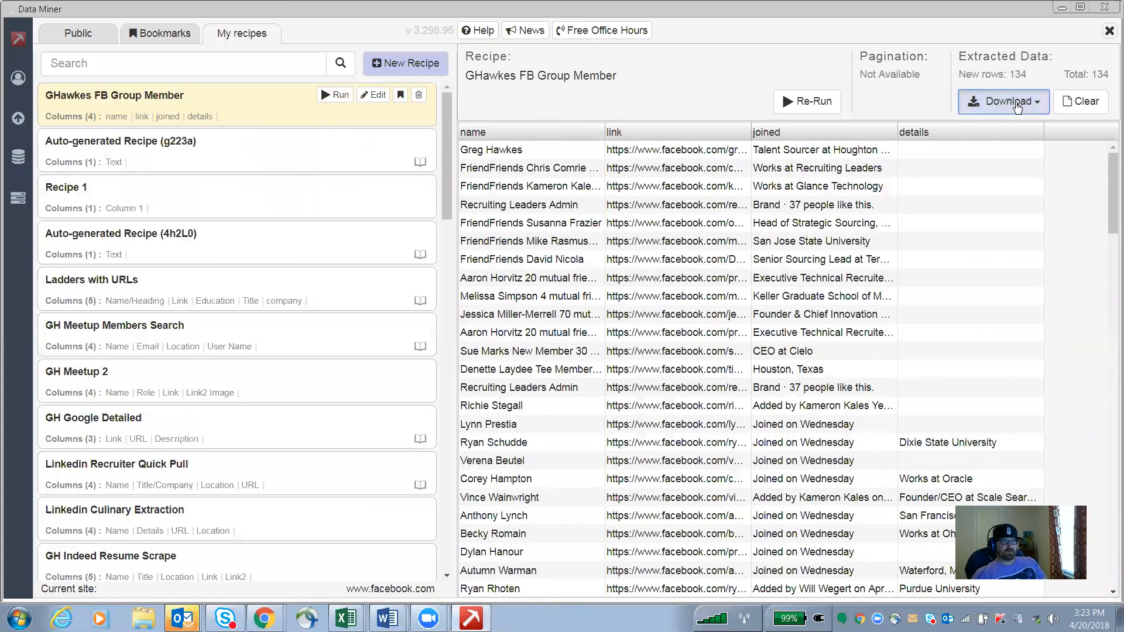
- Download the 134-row table as dataminer (2).xlsx to the Downloads folder
left_click(1003, 101)
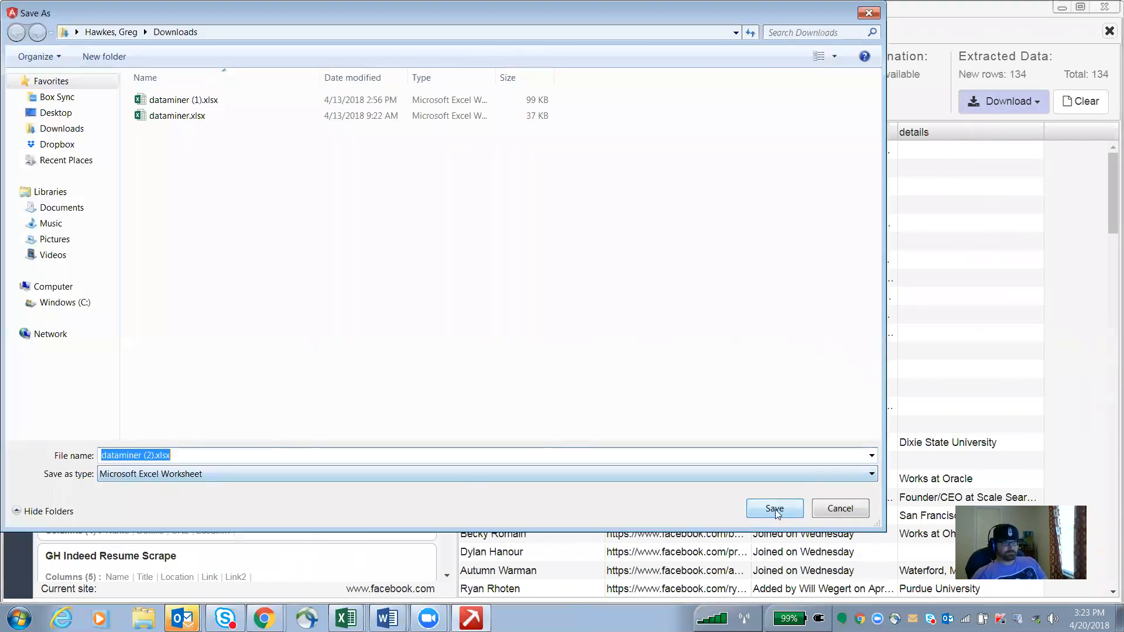
left_click(774, 508)
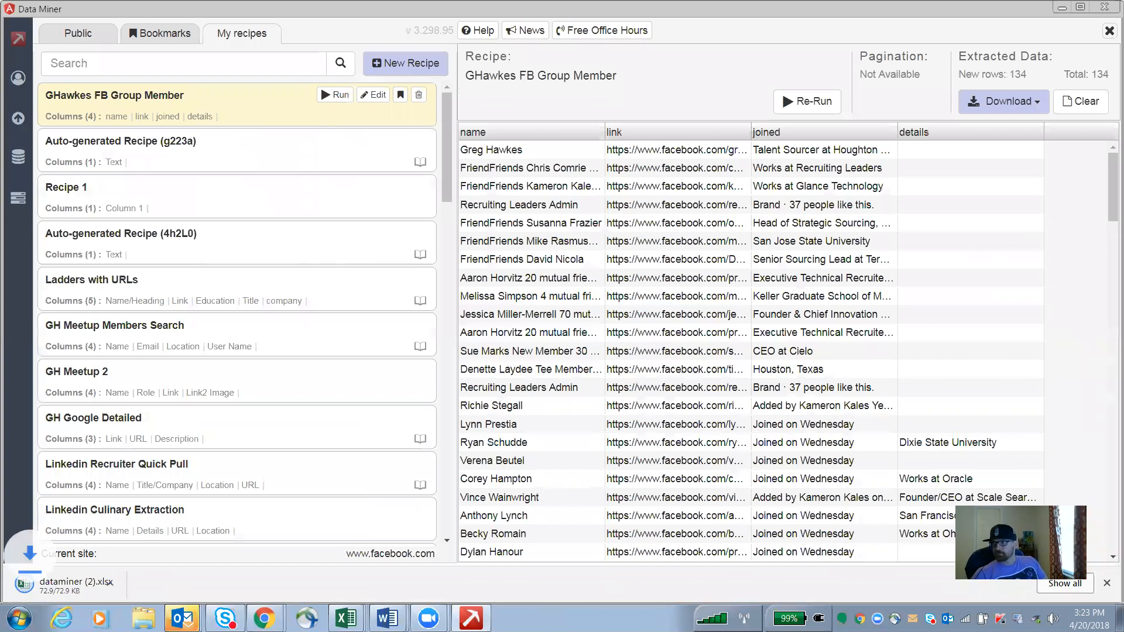